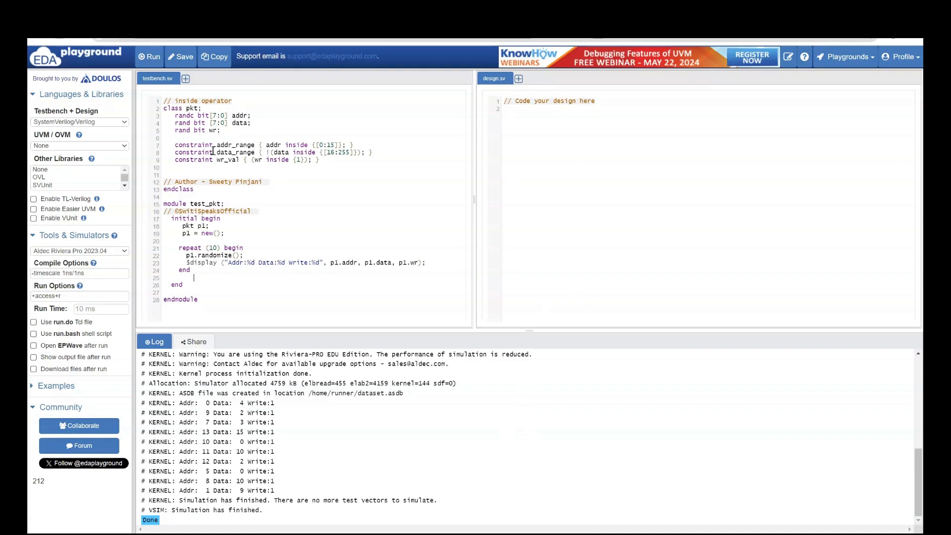
mouse_move(342, 290)
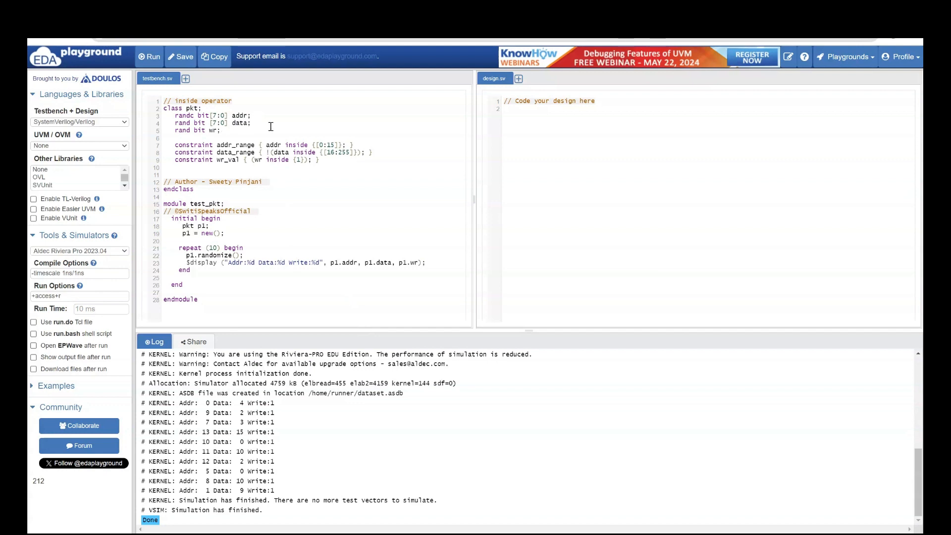
mouse_move(209, 137)
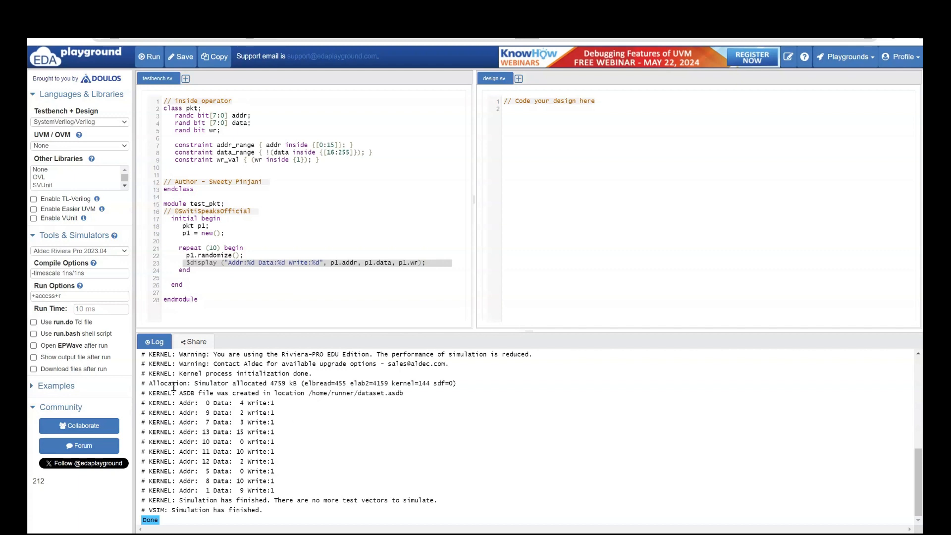
mouse_move(157, 403)
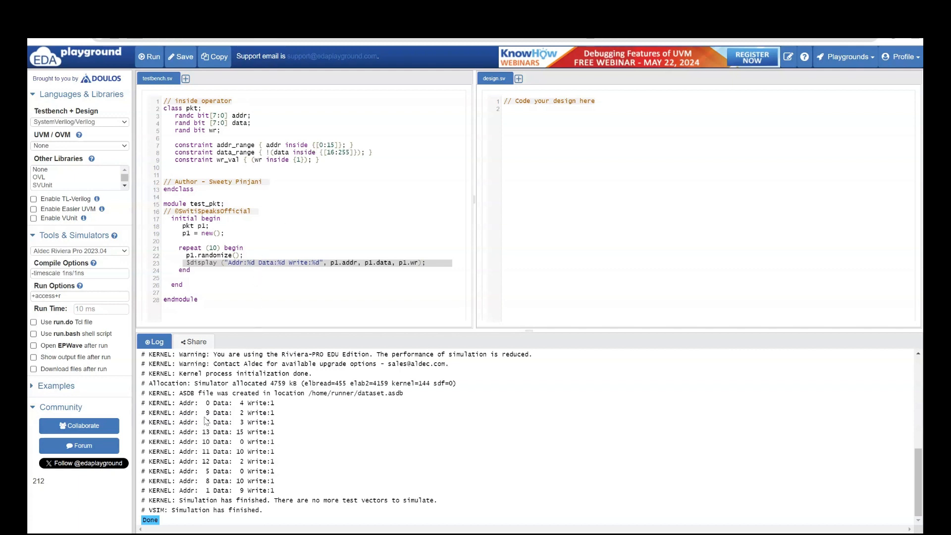
left_click_drag(206, 403, 215, 484)
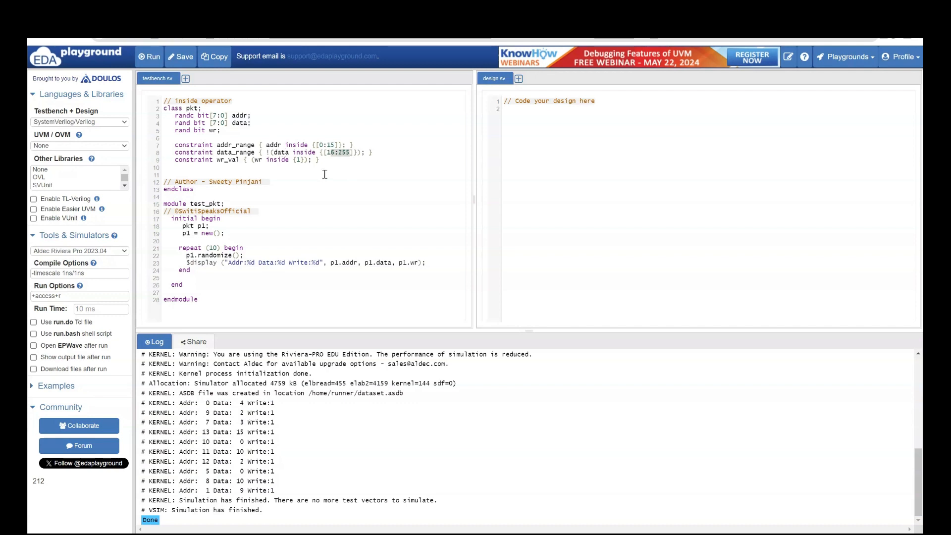
mouse_move(345, 146)
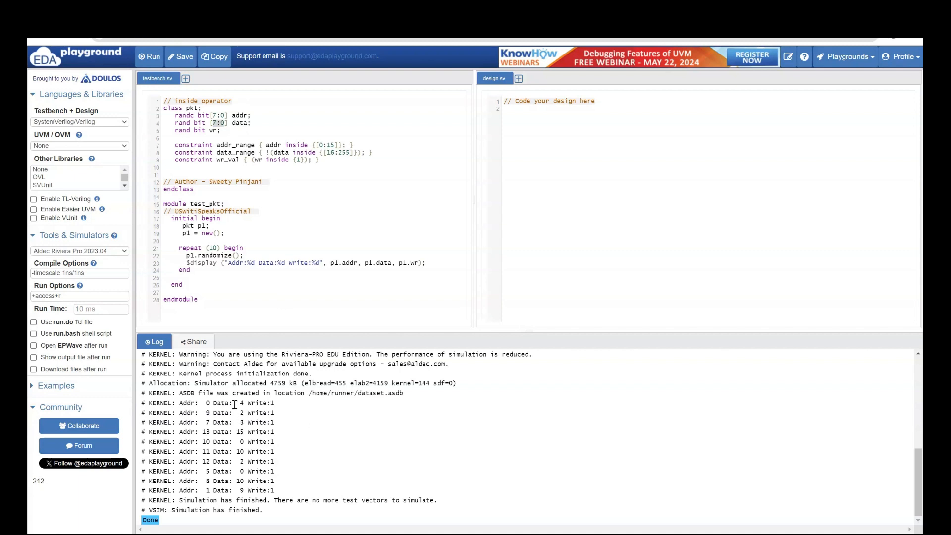
left_click_drag(236, 403, 246, 481)
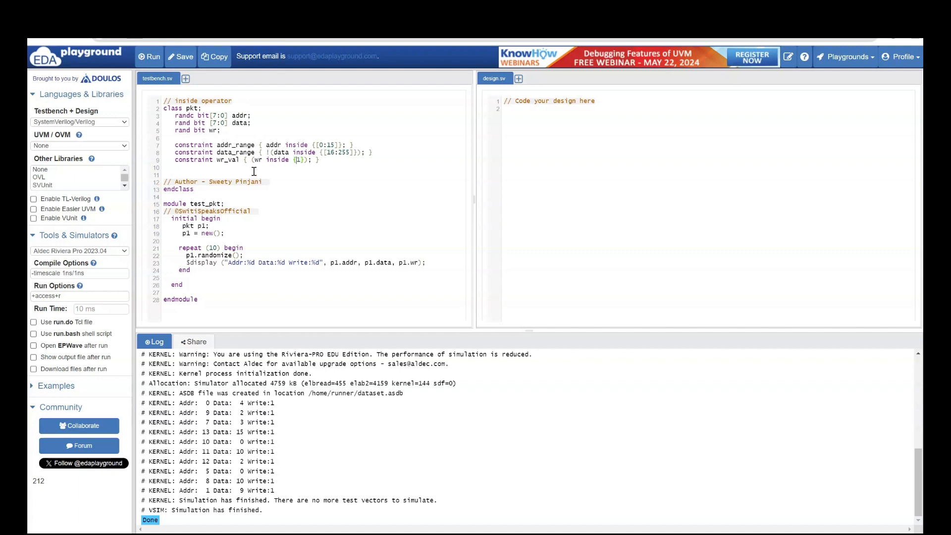
left_click_drag(264, 393, 277, 490)
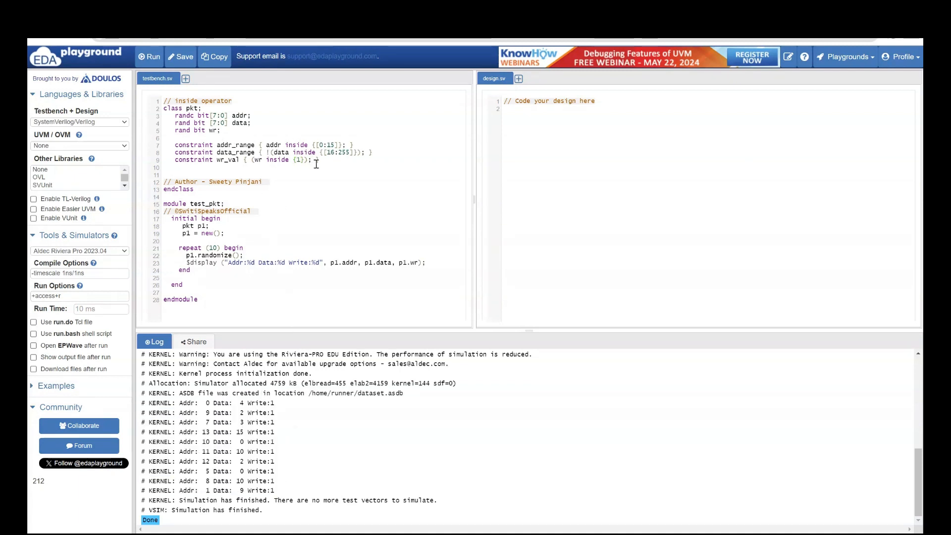
left_click_drag(171, 145, 320, 159)
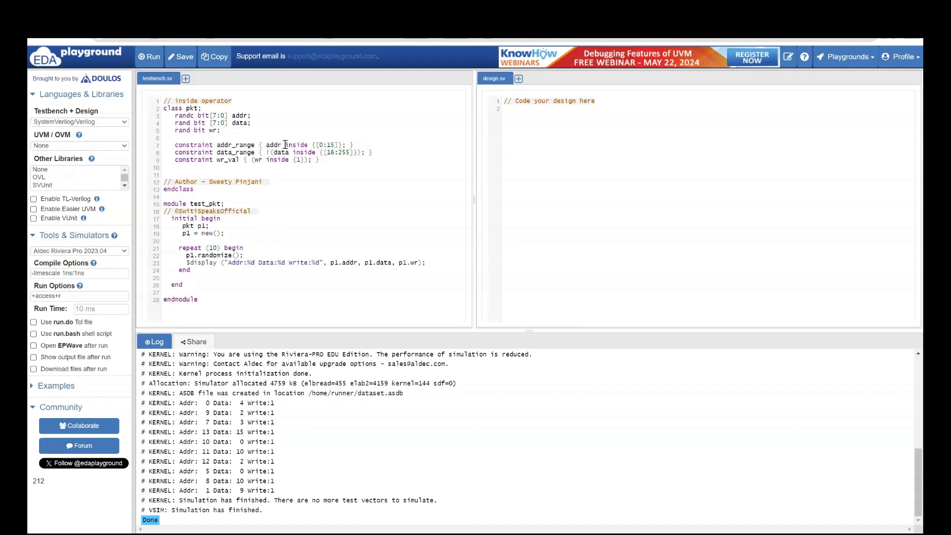
double_click(295, 144)
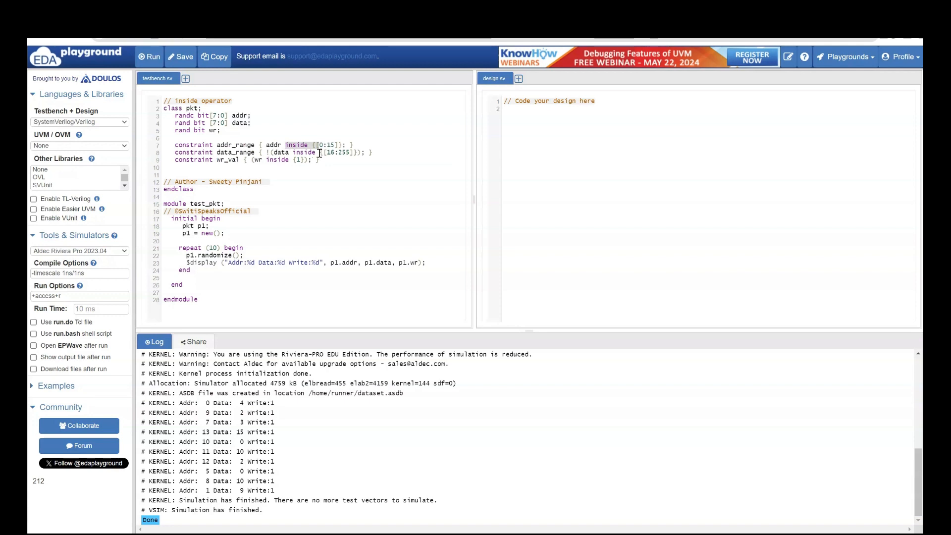